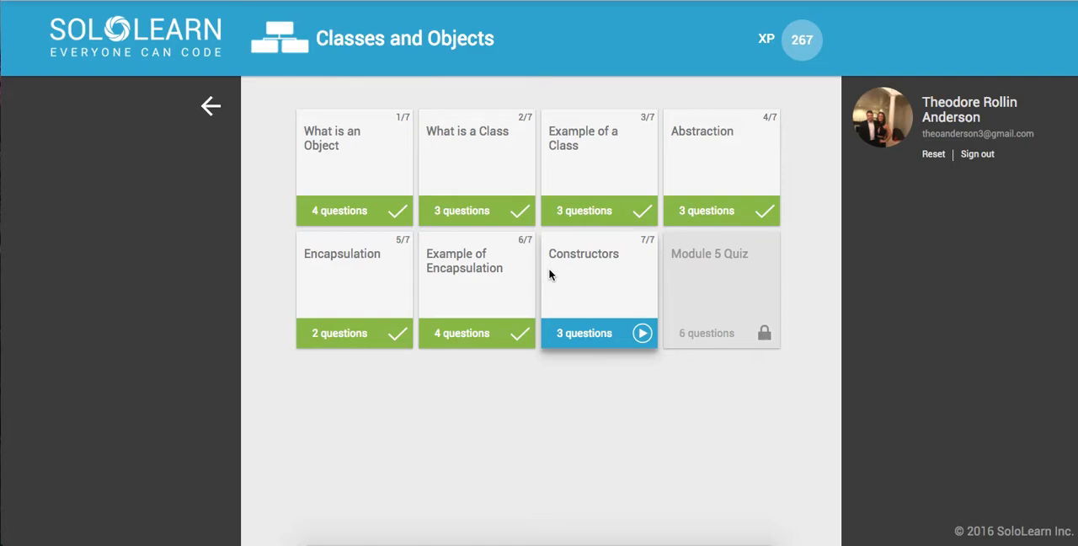
{"action": "mouse_move", "coordinate": [600, 272]}
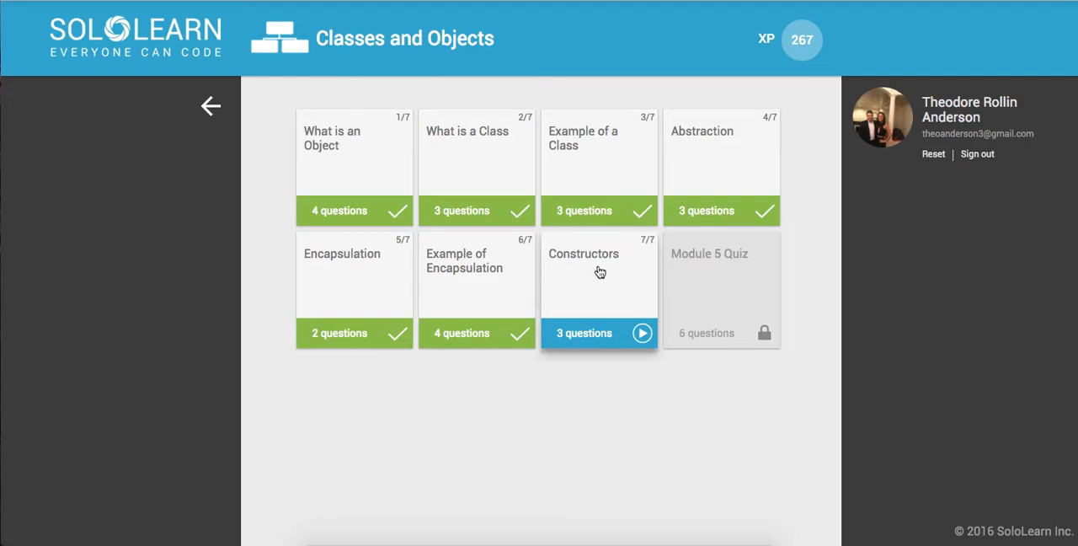
- Start the Constructors lesson, read its first page, and answer 'When a class object is created'
{"action": "left_click", "coordinate": [599, 286]}
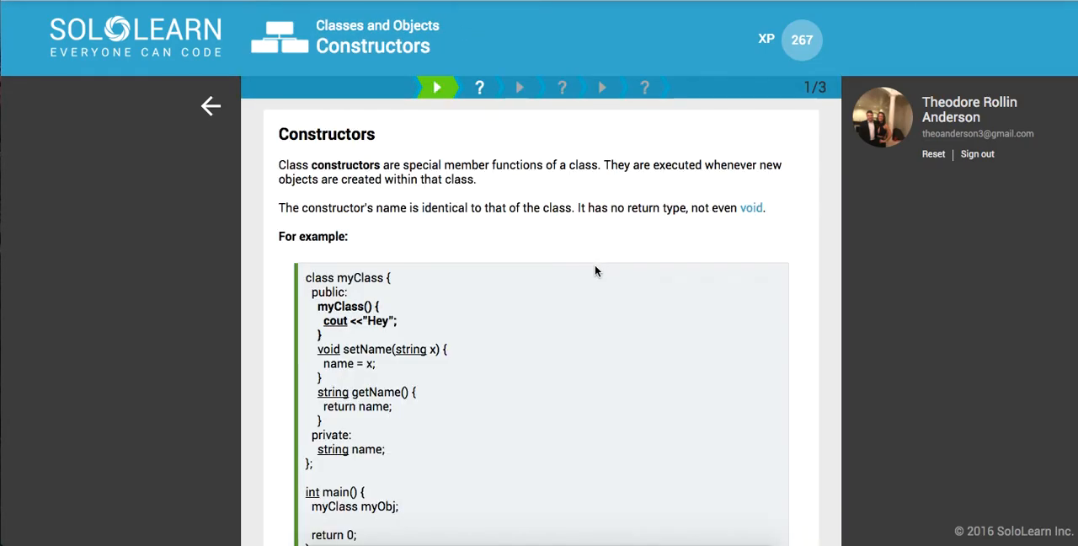
{"action": "scroll", "scroll_direction": "up", "scroll_amount": 3}
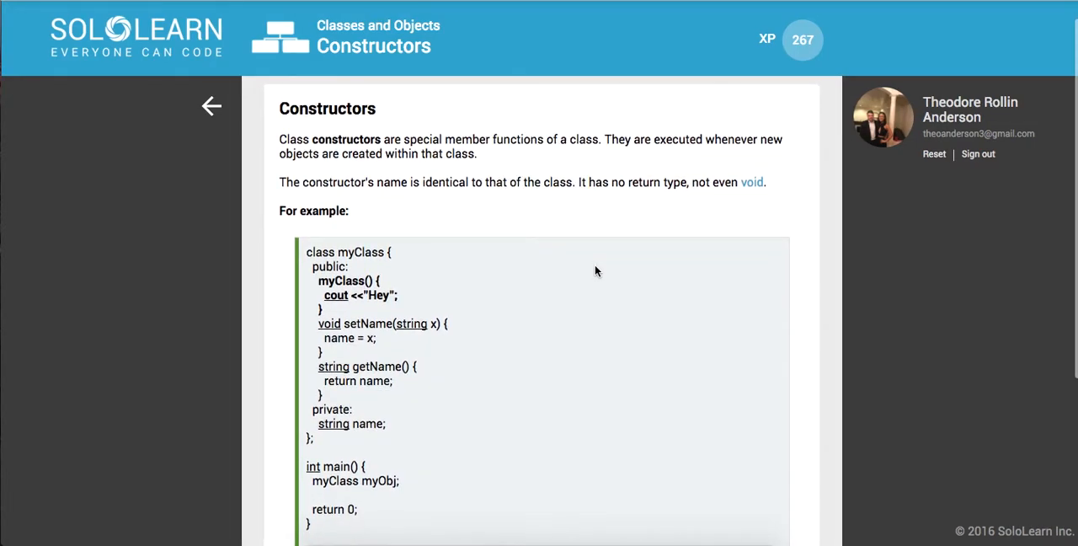
{"action": "scroll", "scroll_direction": "down", "scroll_amount": 3}
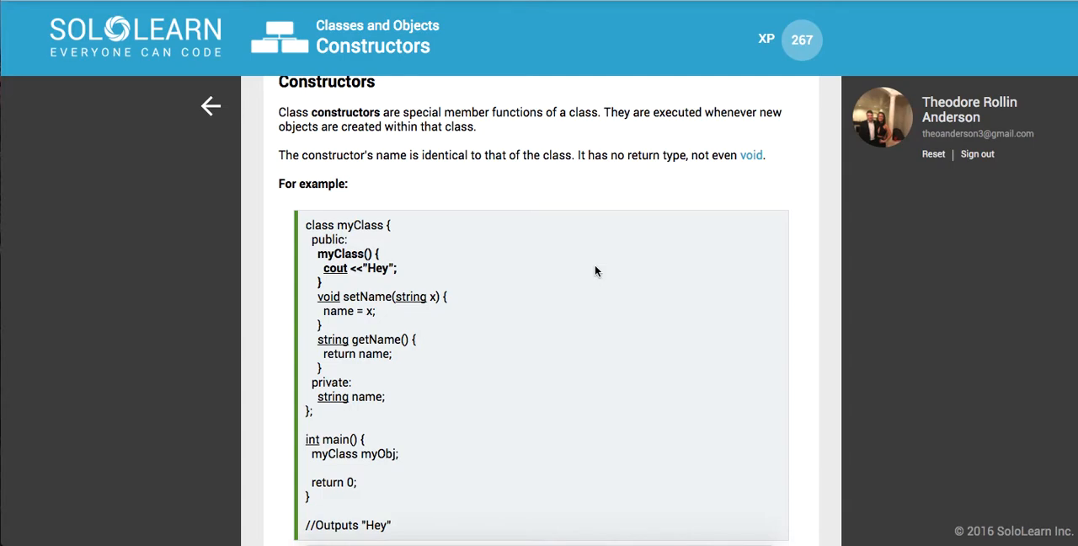
{"action": "scroll", "scroll_direction": "down", "scroll_amount": 3}
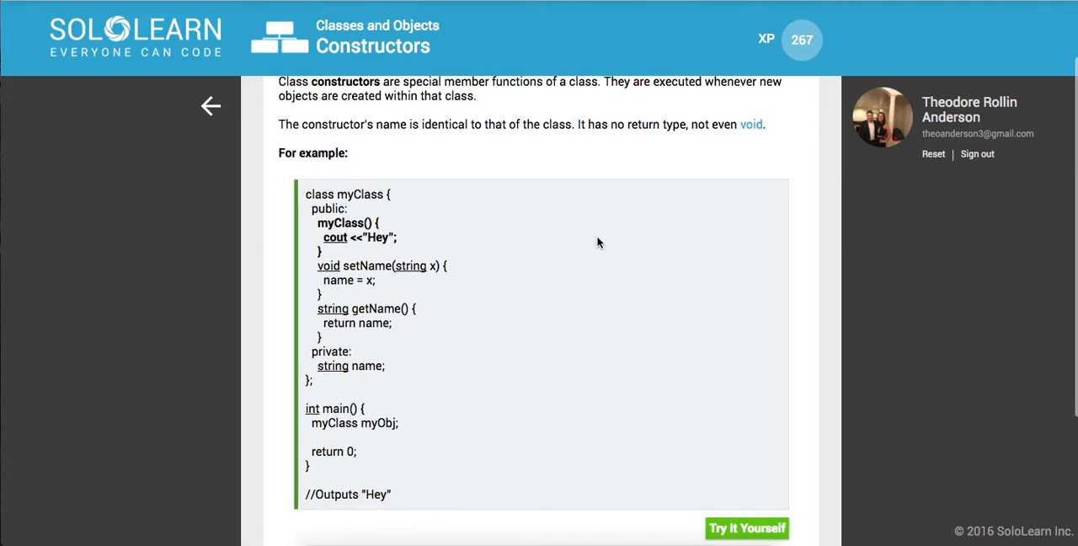
{"action": "mouse_move", "coordinate": [353, 198]}
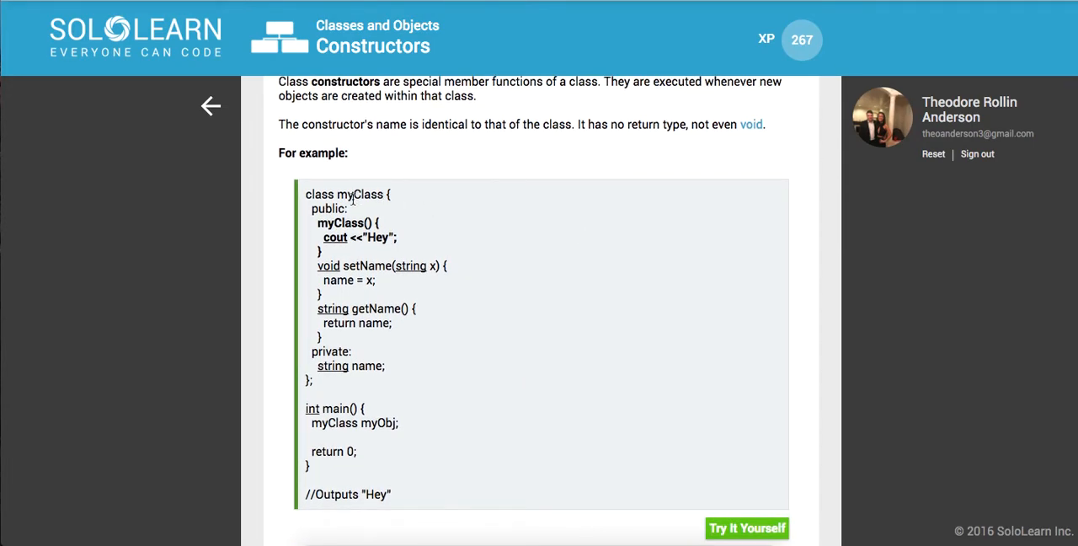
{"action": "mouse_move", "coordinate": [335, 237]}
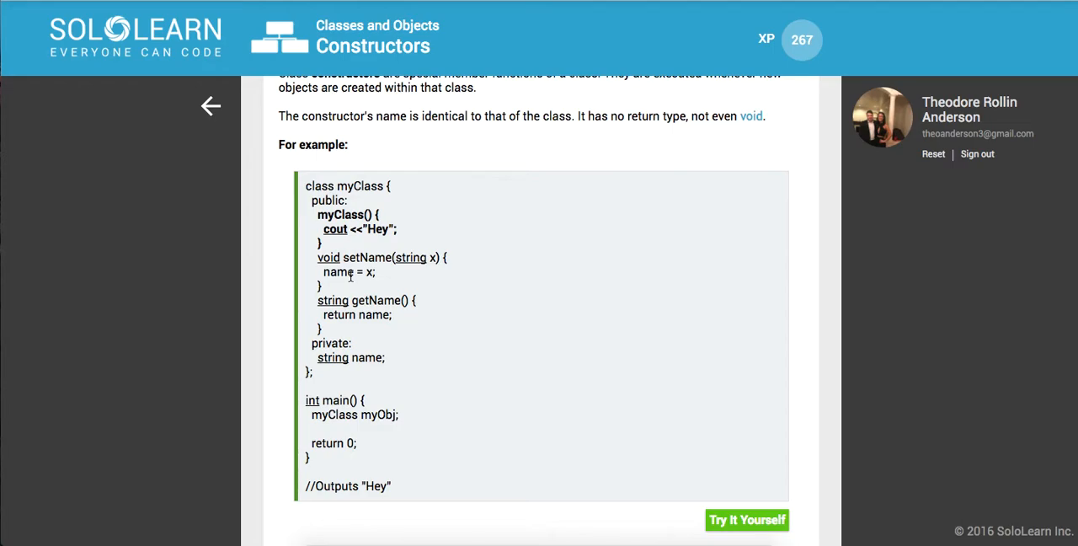
{"action": "mouse_move", "coordinate": [415, 332]}
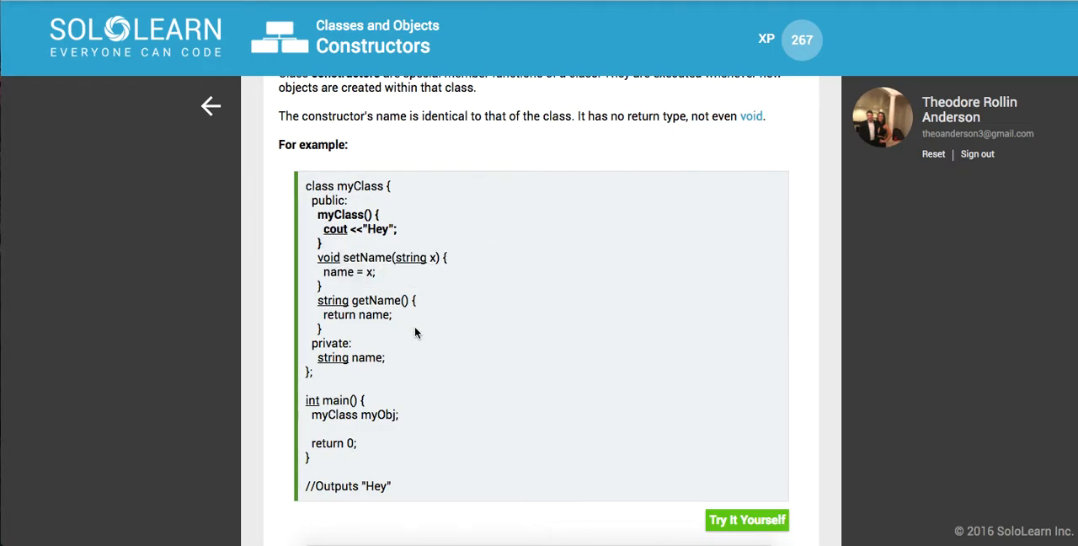
{"action": "scroll", "scroll_direction": "down", "scroll_amount": 3}
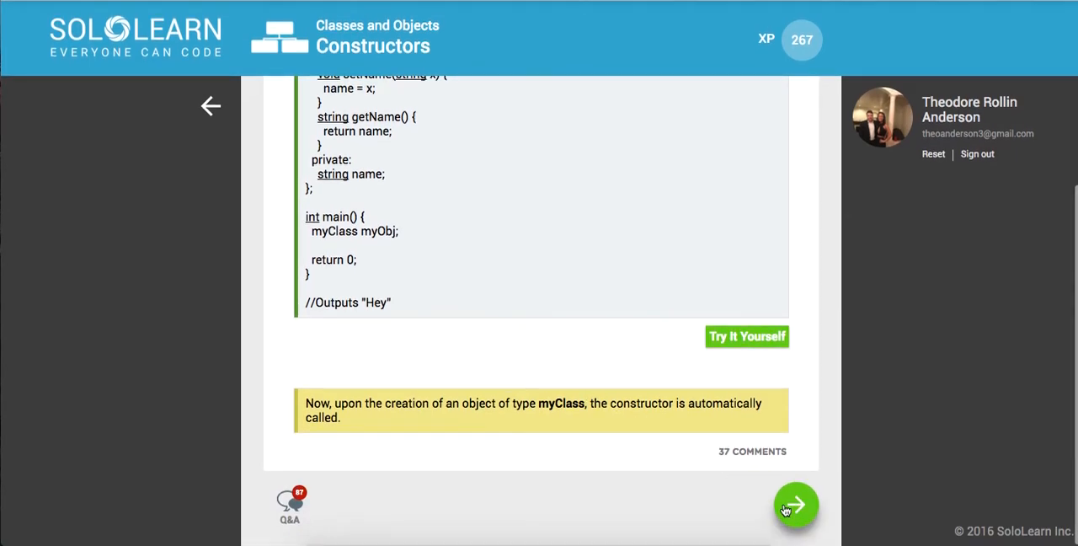
{"action": "left_click", "coordinate": [795, 505]}
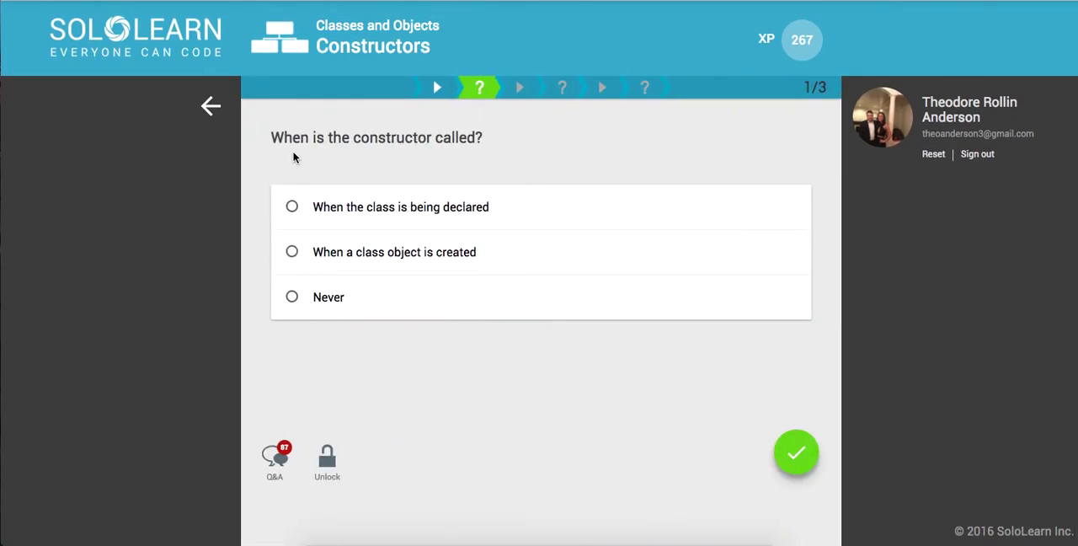
{"action": "mouse_move", "coordinate": [366, 164]}
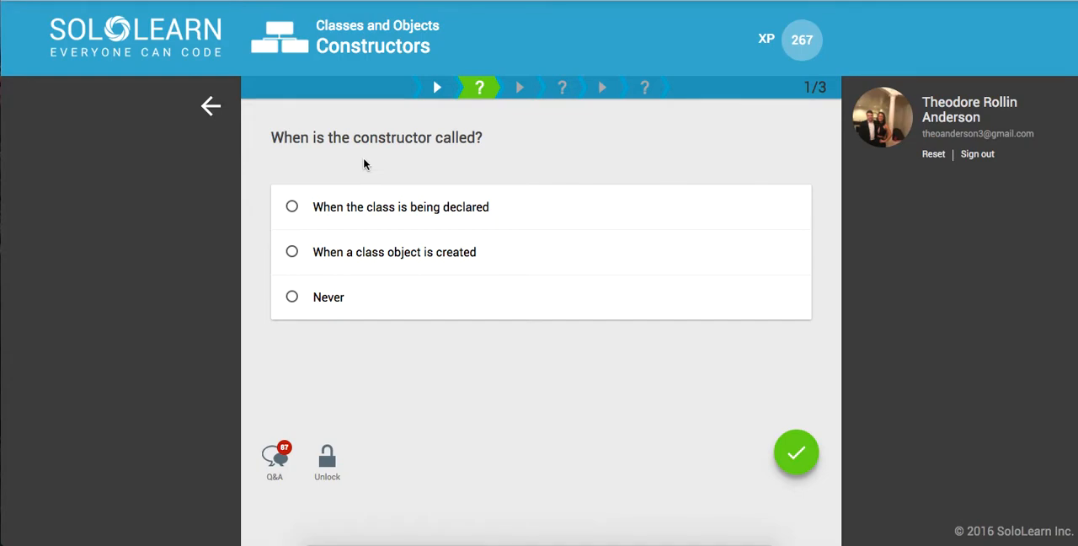
{"action": "left_click", "coordinate": [292, 251]}
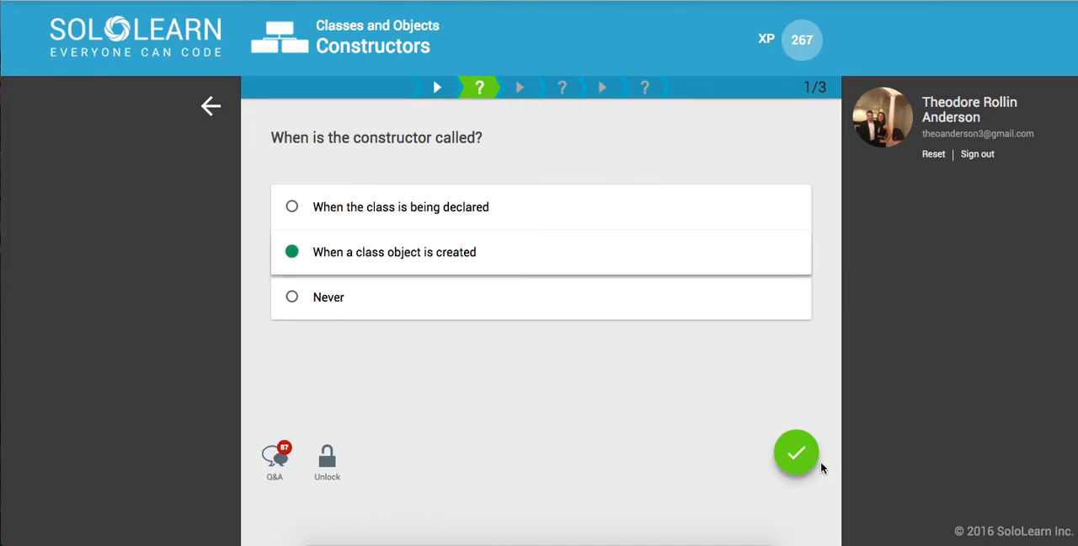
- Submit the first answer and read the setName parameterized constructor example
{"action": "left_click", "coordinate": [795, 453]}
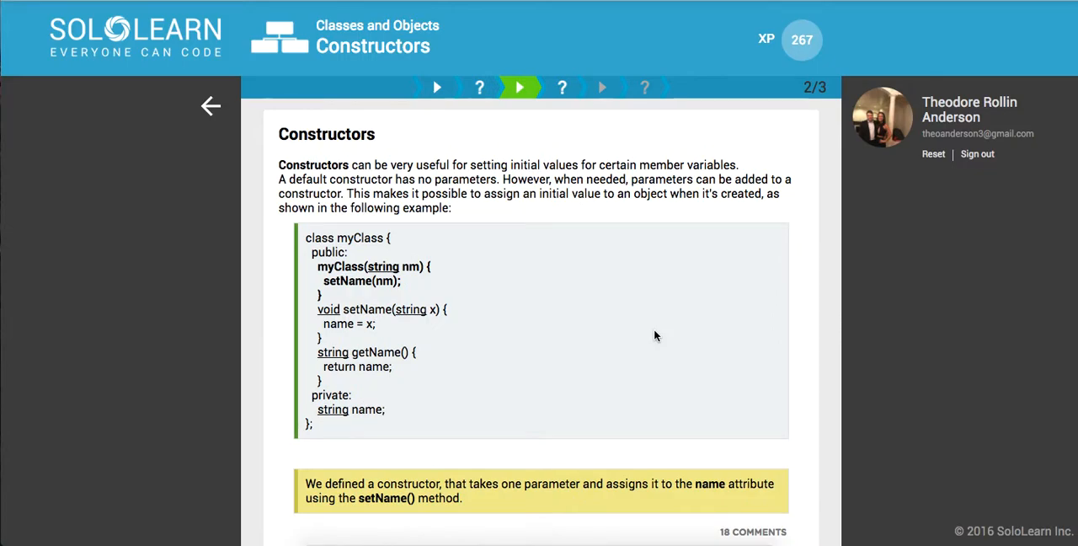
{"action": "mouse_move", "coordinate": [641, 342]}
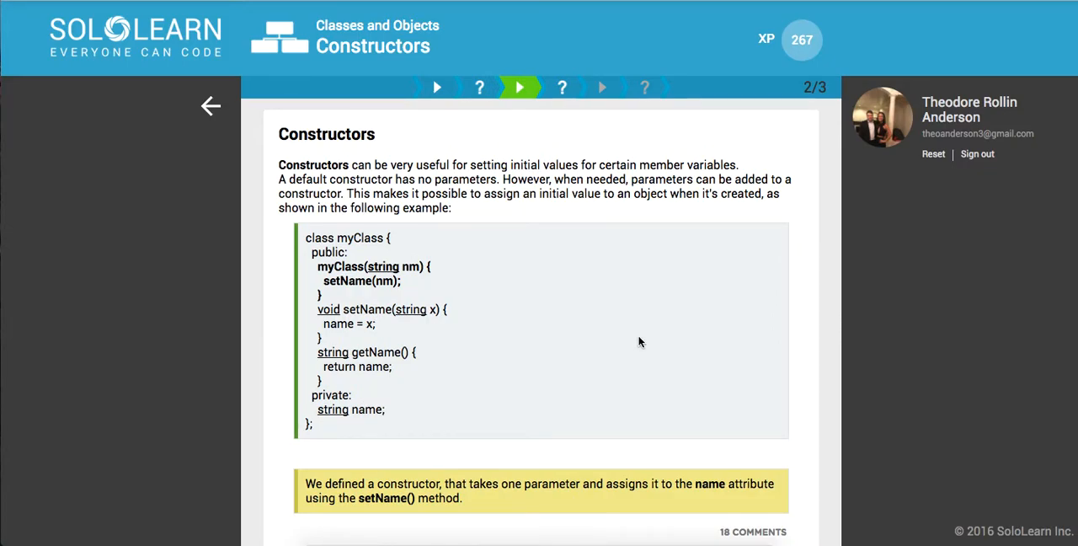
{"action": "scroll", "scroll_direction": "down", "scroll_amount": 3}
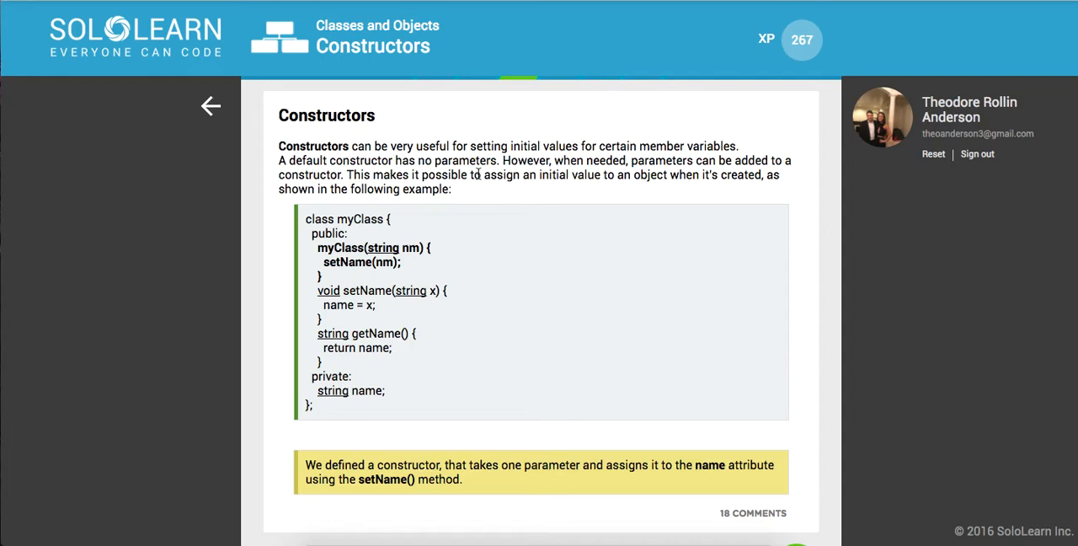
{"action": "mouse_move", "coordinate": [486, 238]}
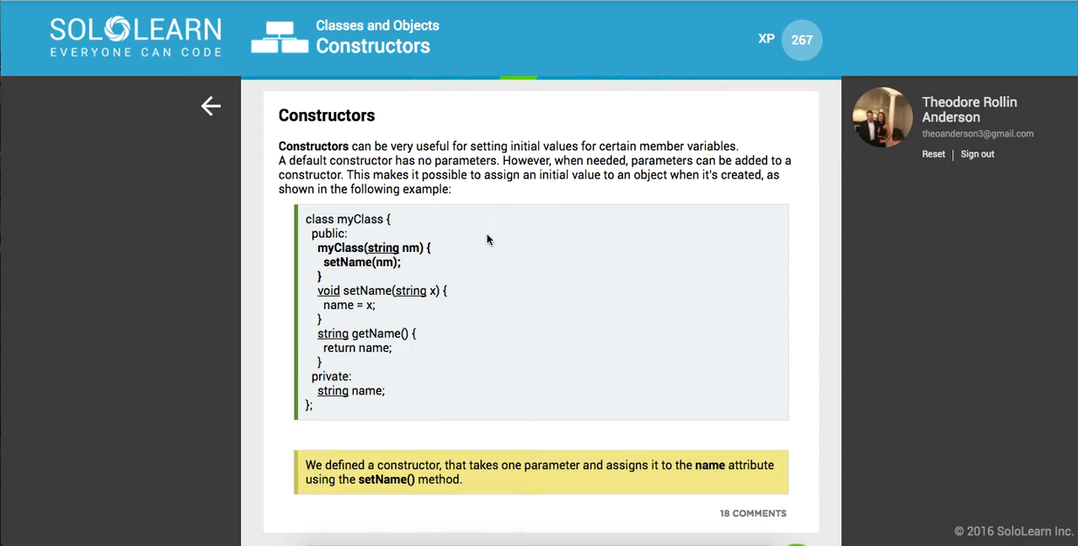
{"action": "mouse_move", "coordinate": [335, 247]}
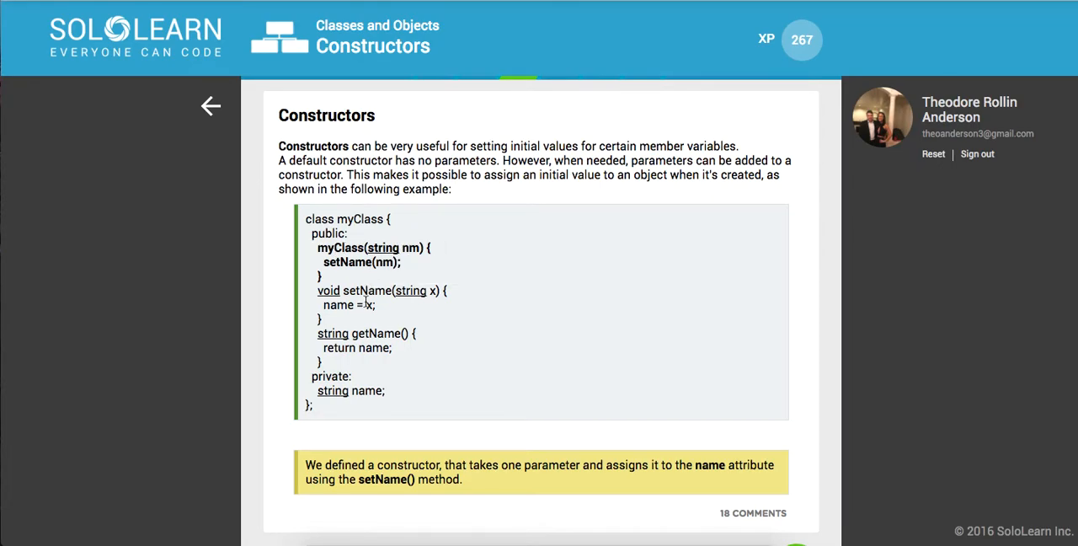
{"action": "scroll", "scroll_direction": "down", "scroll_amount": 3}
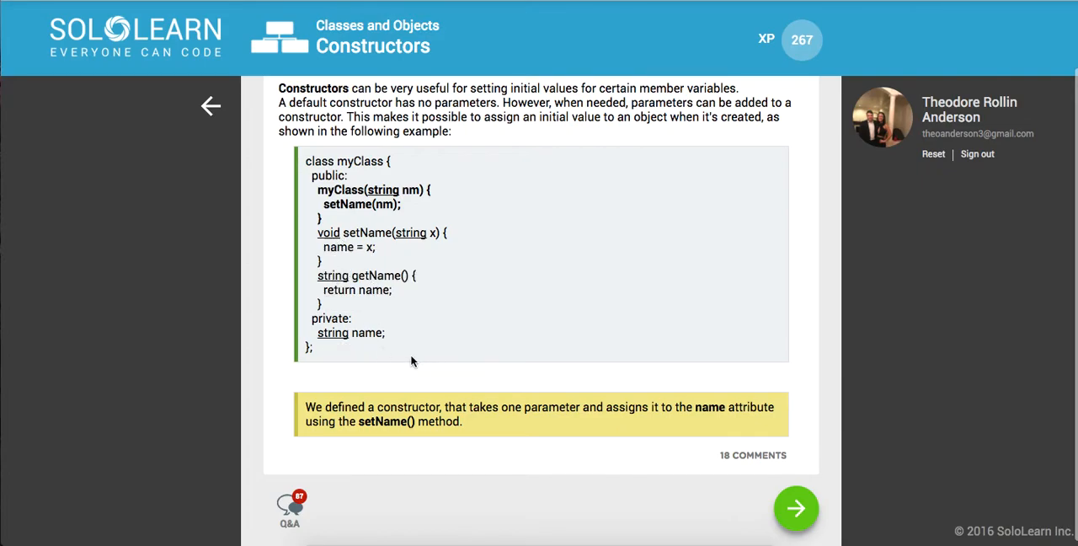
- Complete the my_class constructor declaration with class, my_class and arg
{"action": "left_click", "coordinate": [795, 508]}
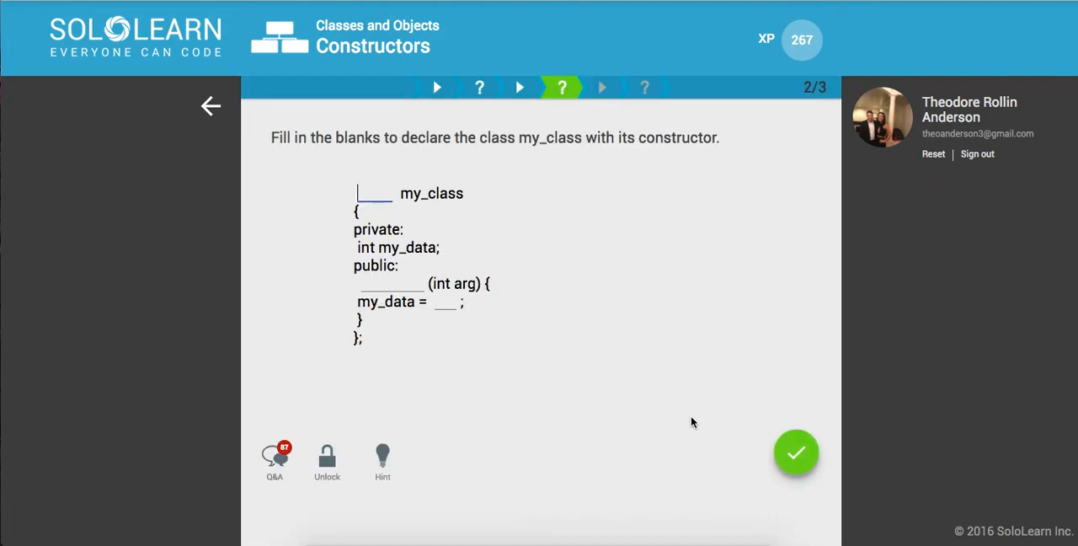
{"action": "mouse_move", "coordinate": [662, 388]}
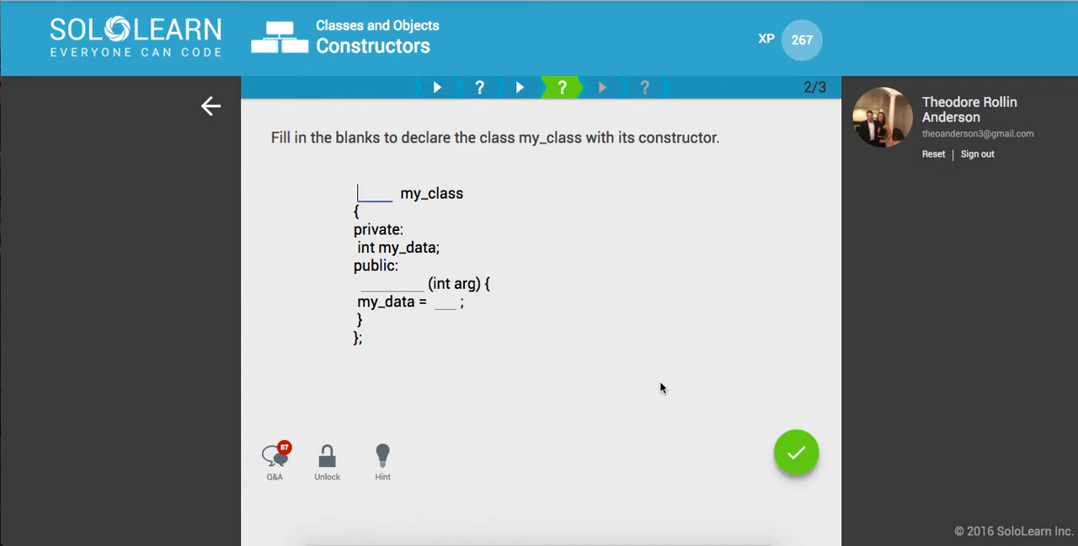
{"action": "type", "text": "class"}
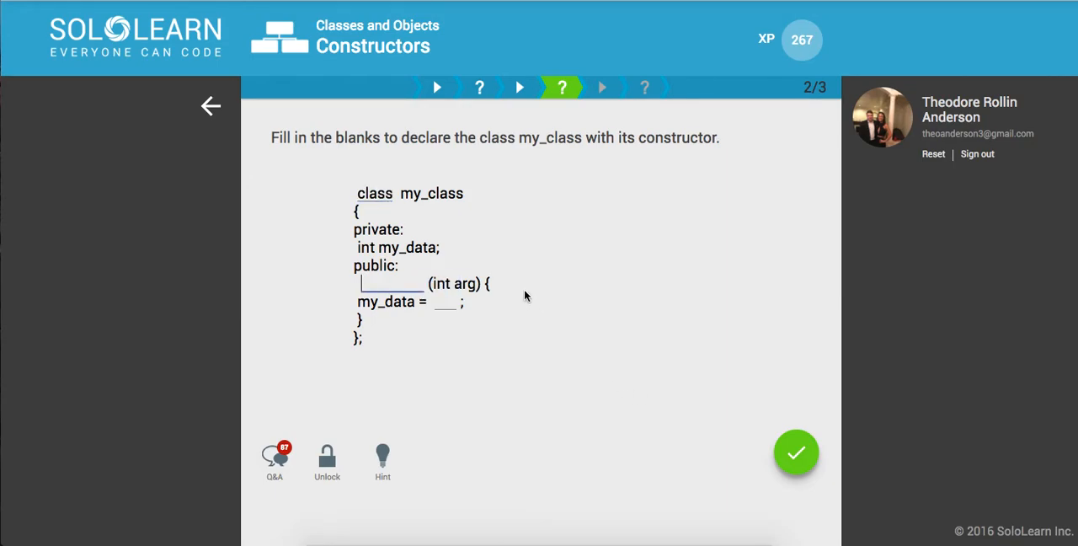
{"action": "type", "text": "my_class"}
{"action": "left_click", "coordinate": [446, 302]}
{"action": "type", "text": "arg"}
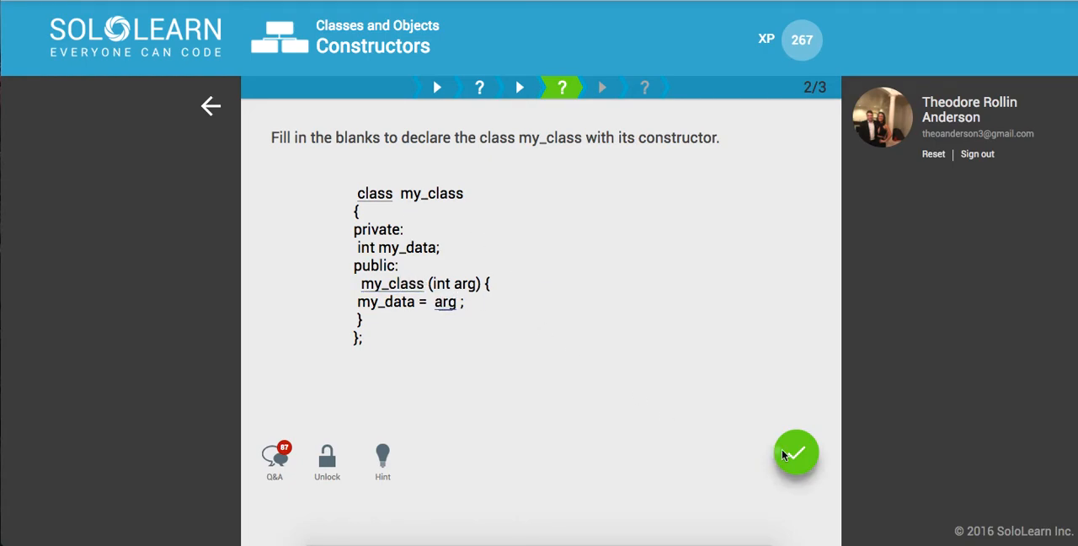
- Submit the second quiz and read the page on passing 'David' as a constructor argument
{"action": "left_click", "coordinate": [796, 454]}
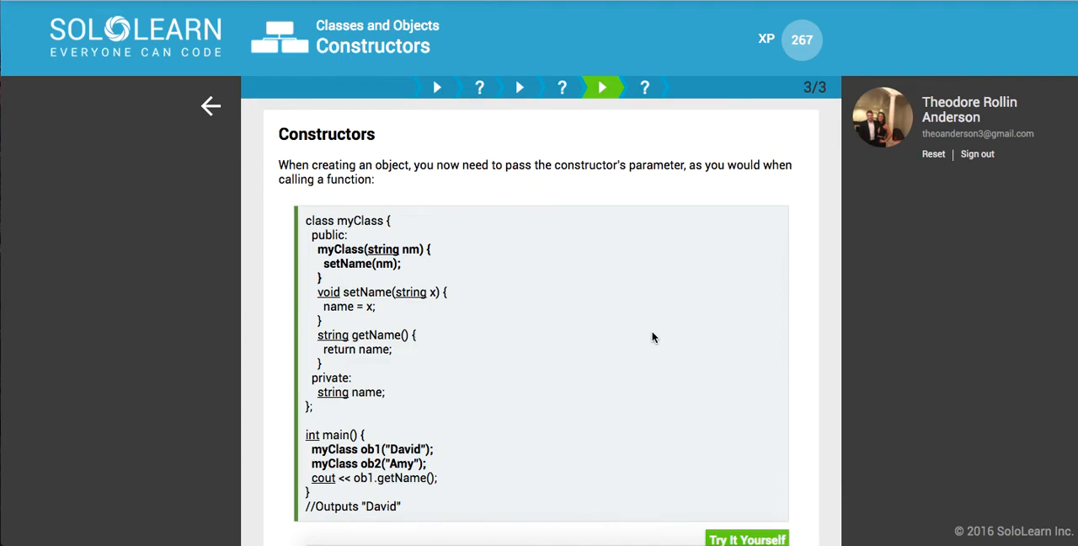
{"action": "scroll", "scroll_direction": "down", "scroll_amount": 3}
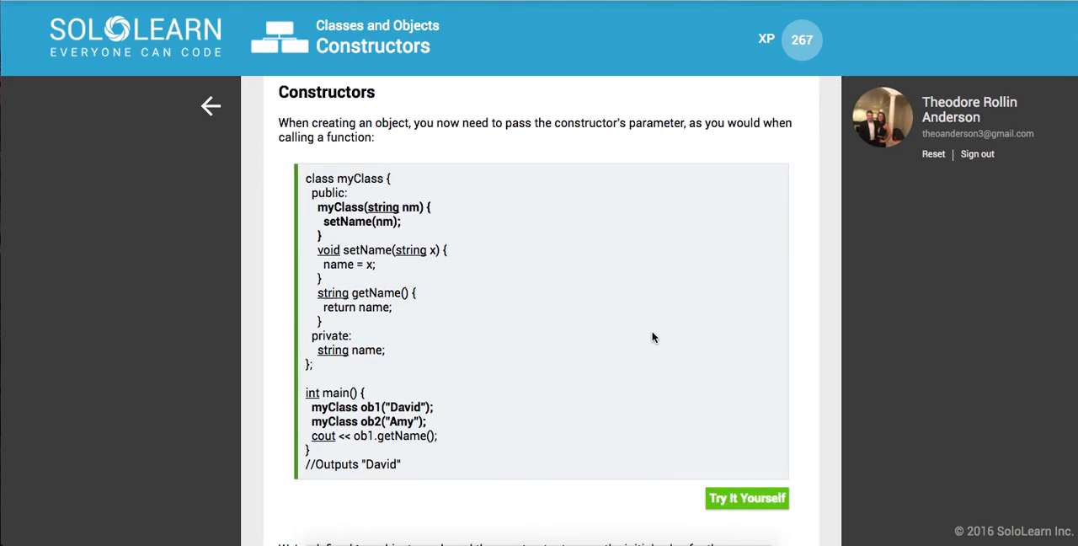
{"action": "mouse_move", "coordinate": [349, 436]}
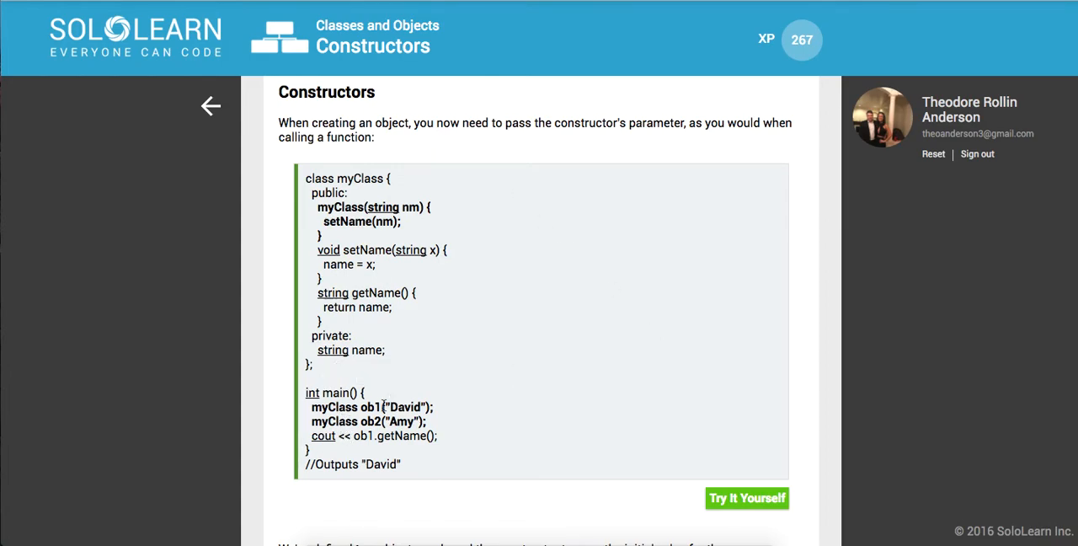
{"action": "double_click", "coordinate": [406, 407]}
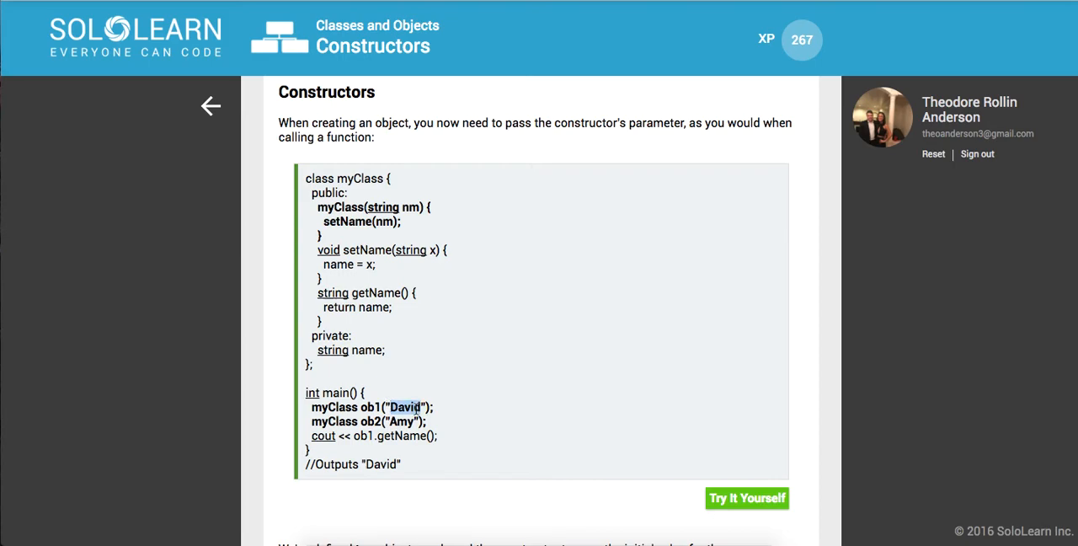
{"action": "mouse_move", "coordinate": [357, 236]}
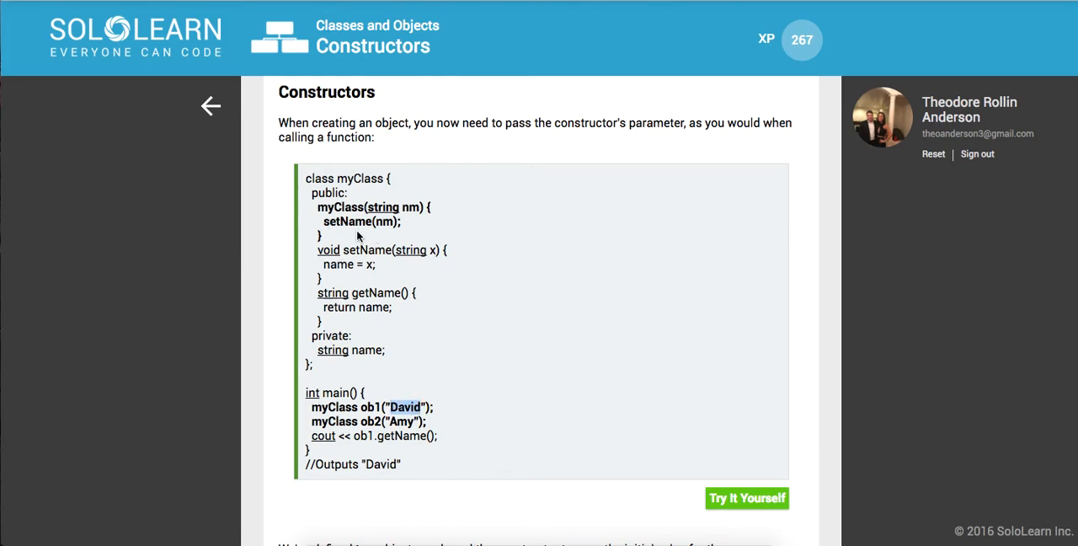
{"action": "scroll", "scroll_direction": "down", "scroll_amount": 3}
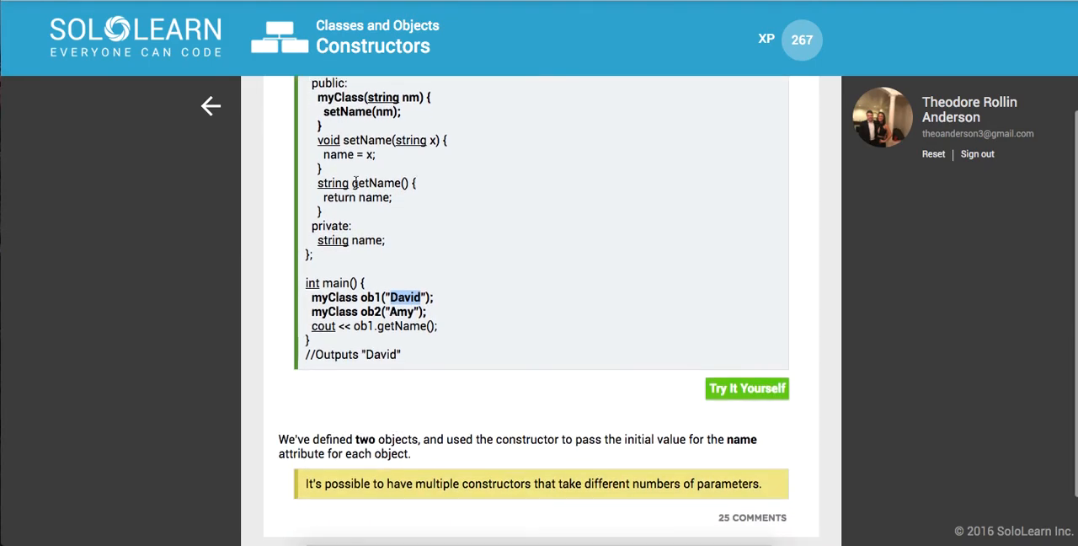
{"action": "scroll", "scroll_direction": "down", "scroll_amount": 3}
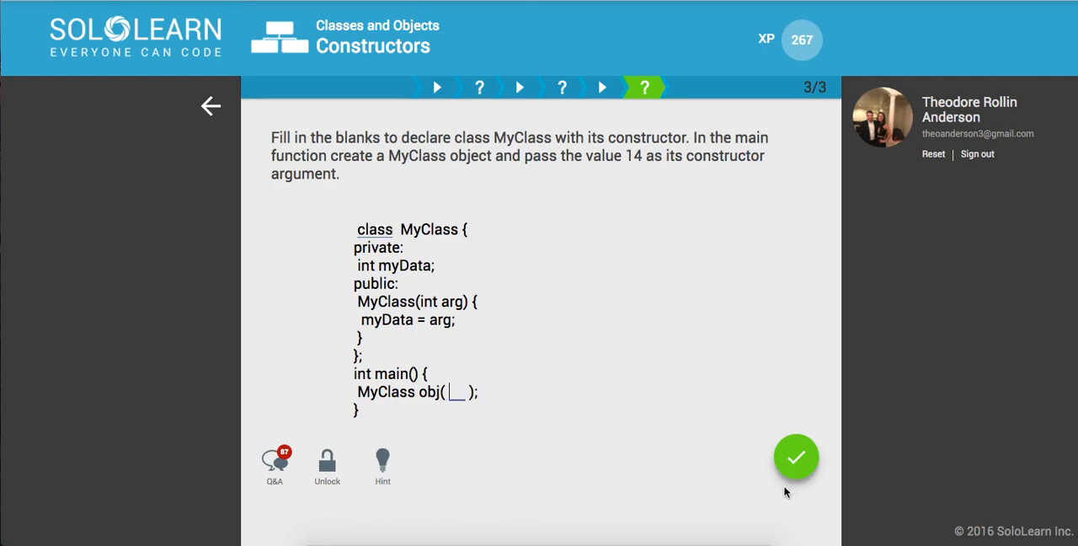
{"action": "mouse_move", "coordinate": [611, 300]}
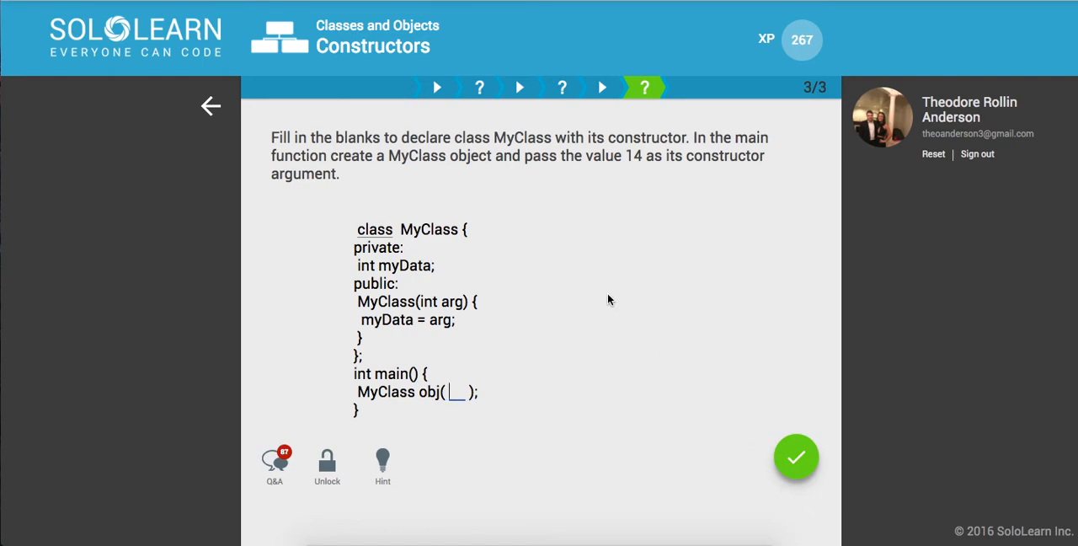
- Answer the final quiz with 14 and dismiss the Correct! popup
{"action": "type", "text": "1"}
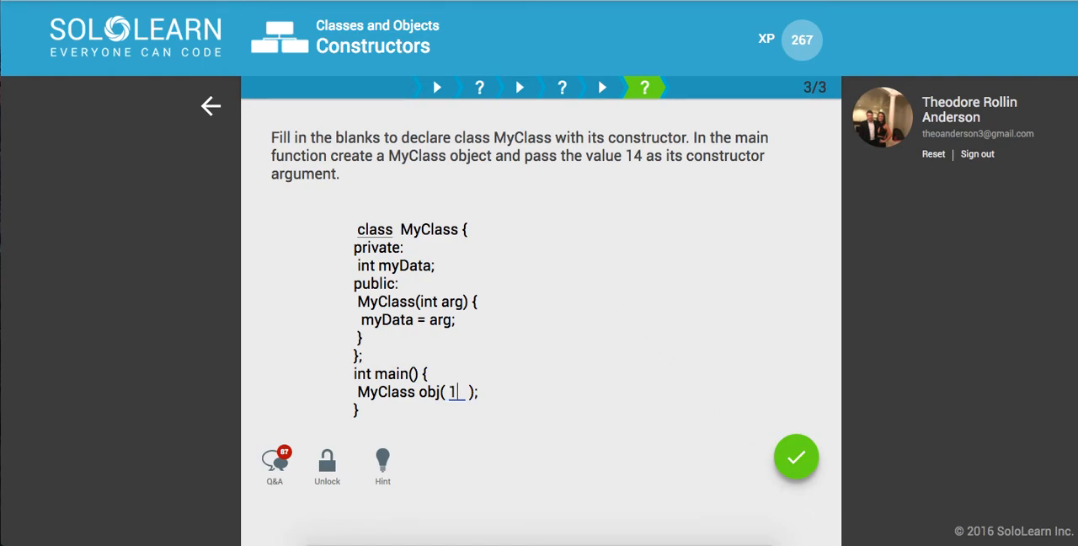
{"action": "left_click", "coordinate": [796, 457]}
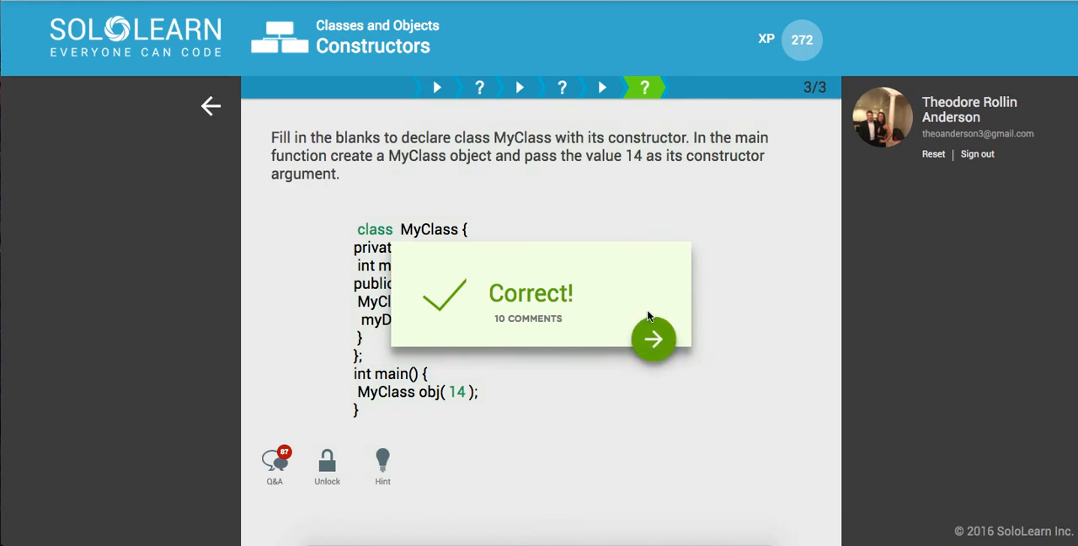
{"action": "left_click", "coordinate": [654, 338]}
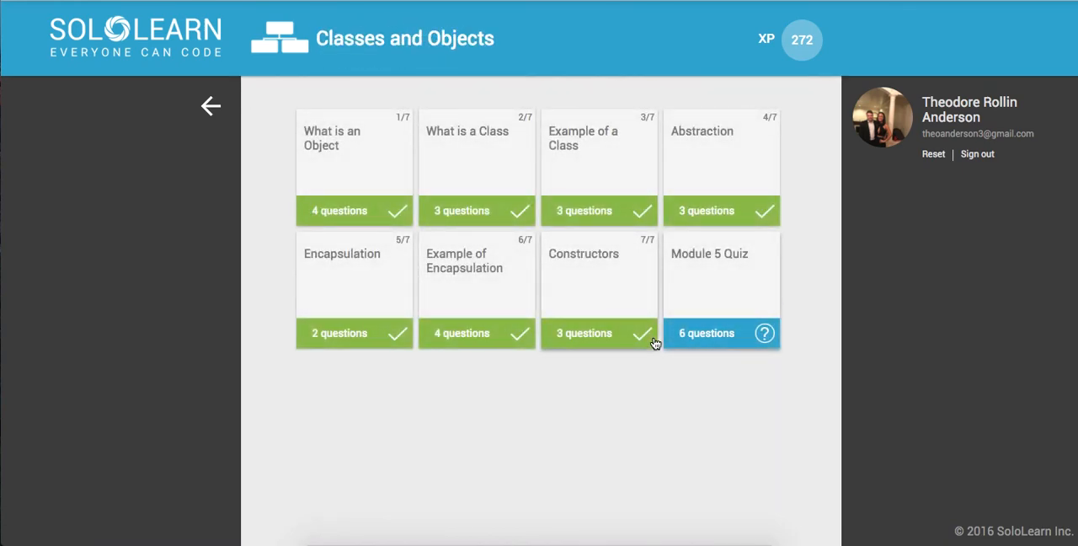